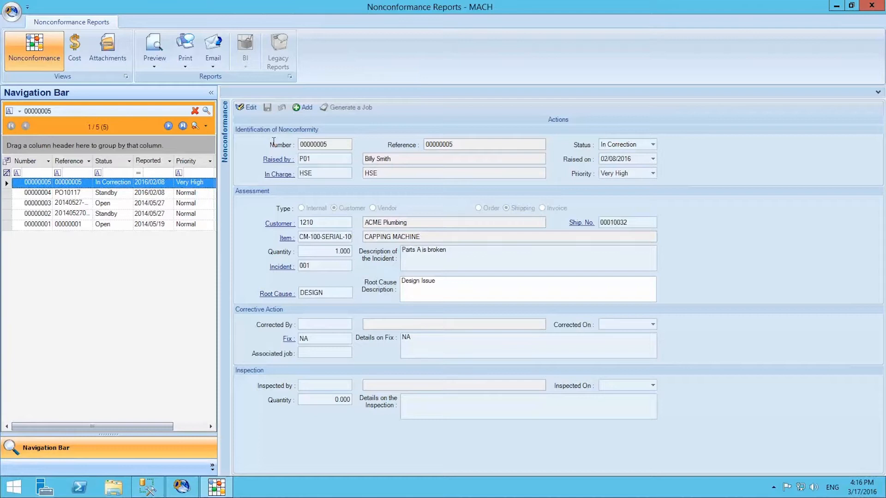
- Put nonconformance report 00000005 for ACME Plumbing's capping machine into edit mode
left_click(245, 107)
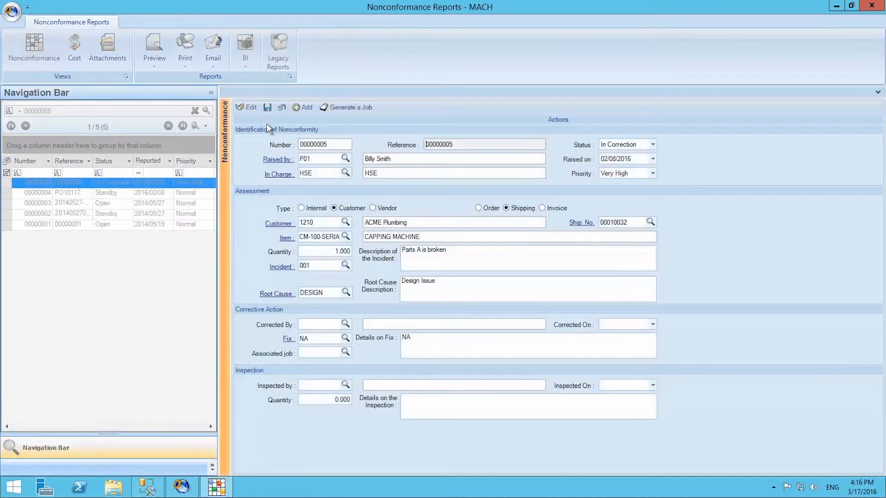
left_click(319, 159)
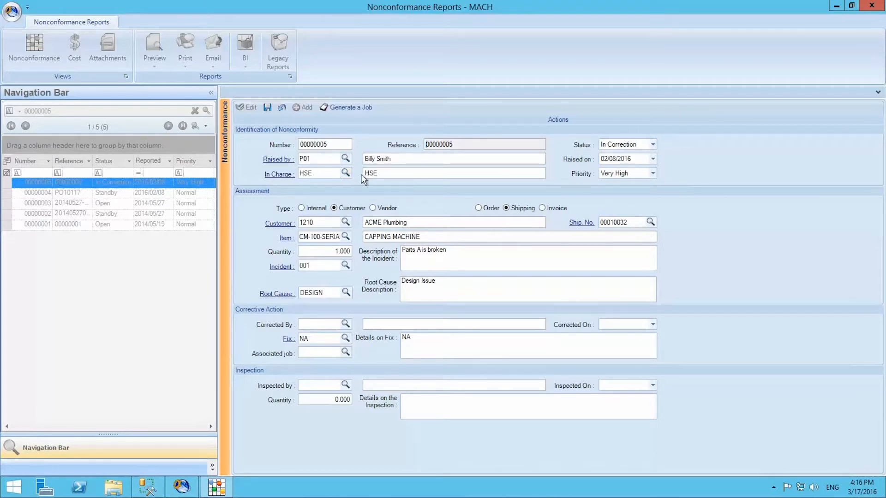
left_click(652, 144)
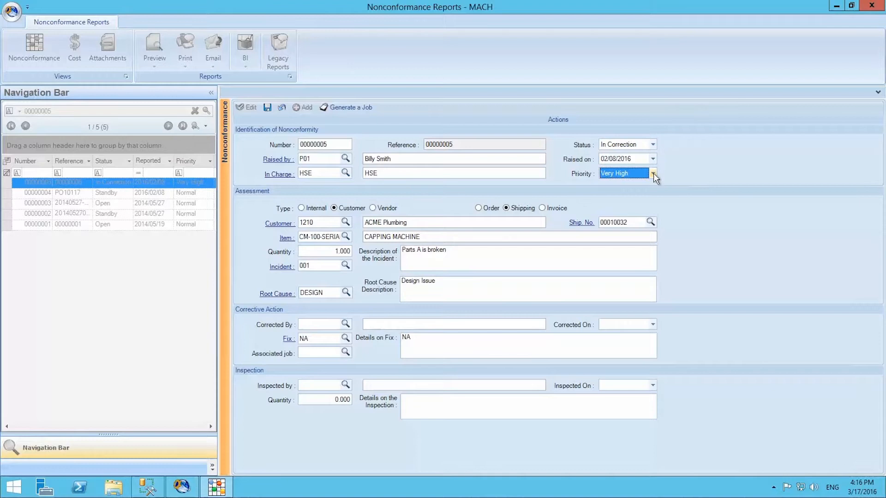
- Set the type to Customer / Shipping and look up shipment number 00010032
left_click(301, 208)
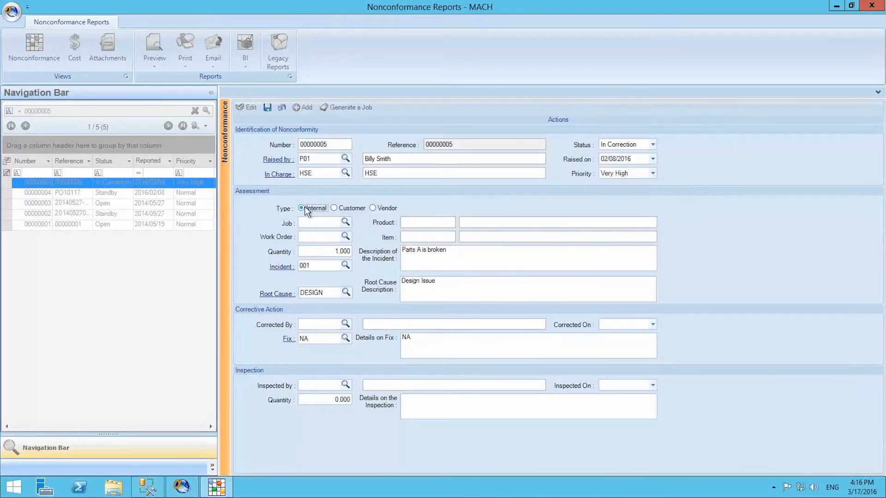
left_click(333, 209)
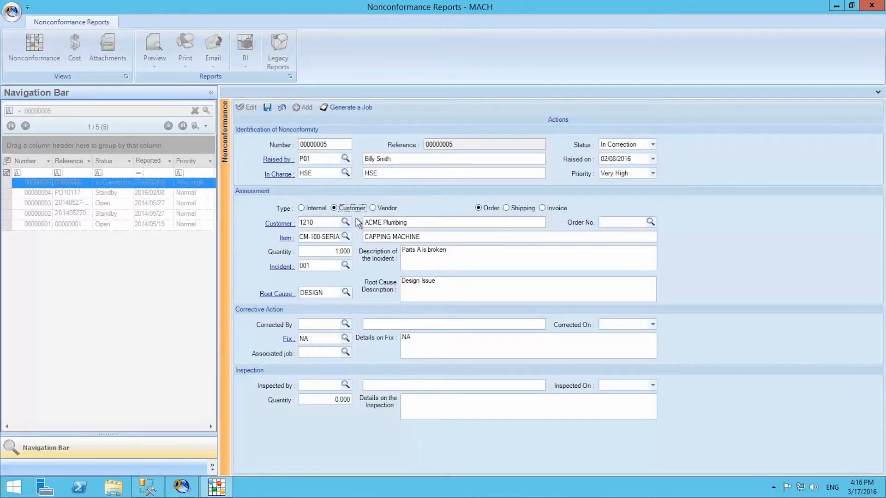
mouse_move(524, 231)
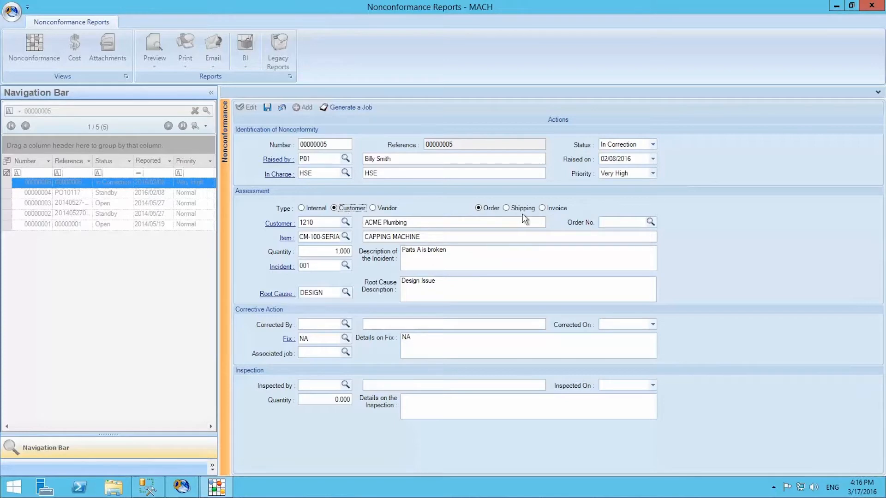
left_click(505, 208)
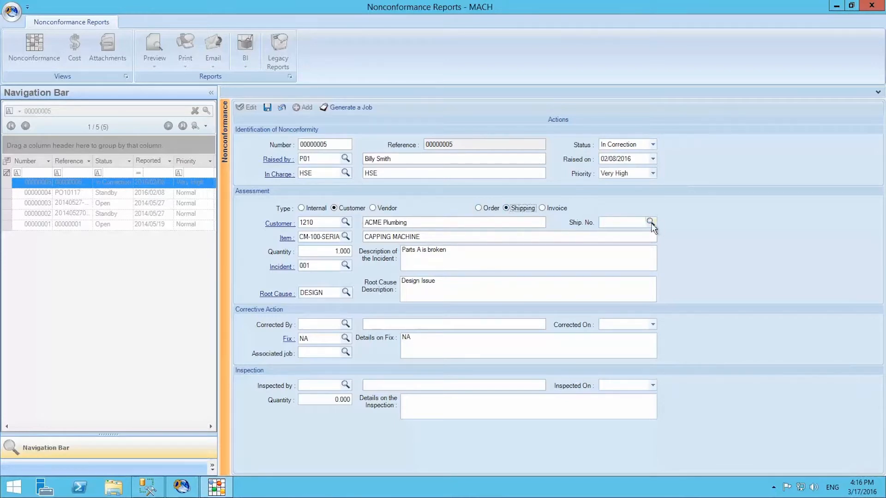
left_click(649, 222)
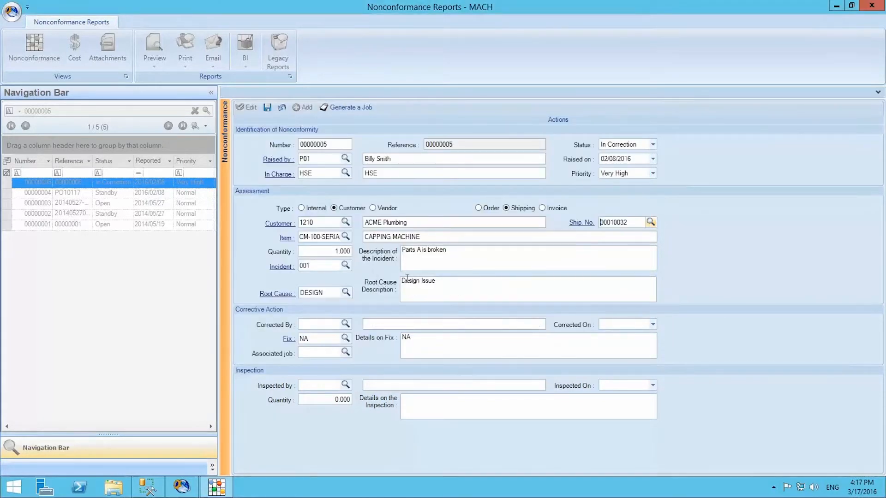
mouse_move(371, 289)
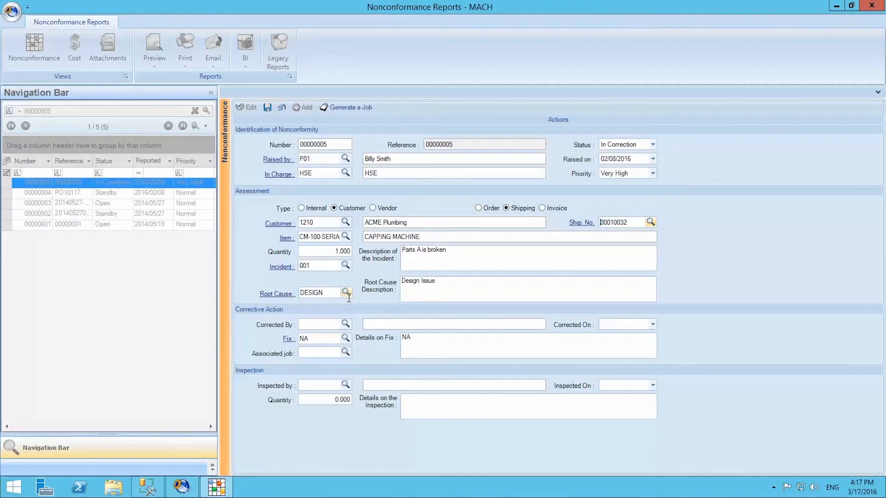
mouse_move(351, 281)
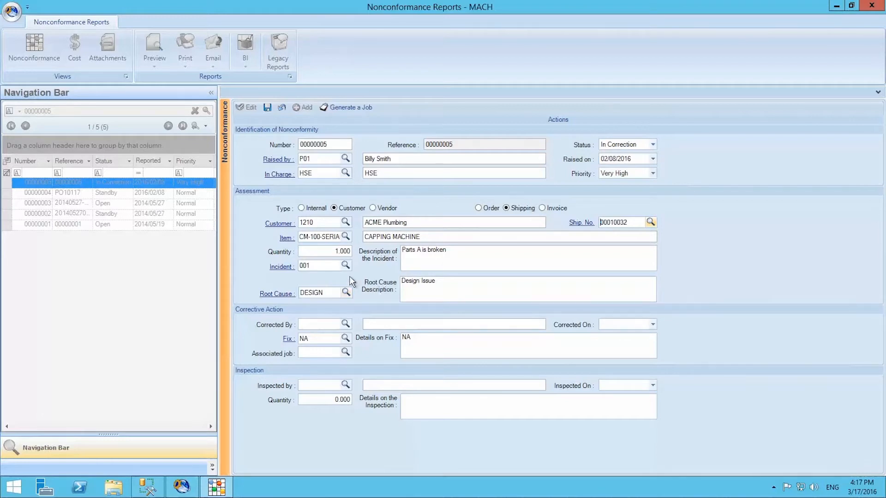
mouse_move(276, 319)
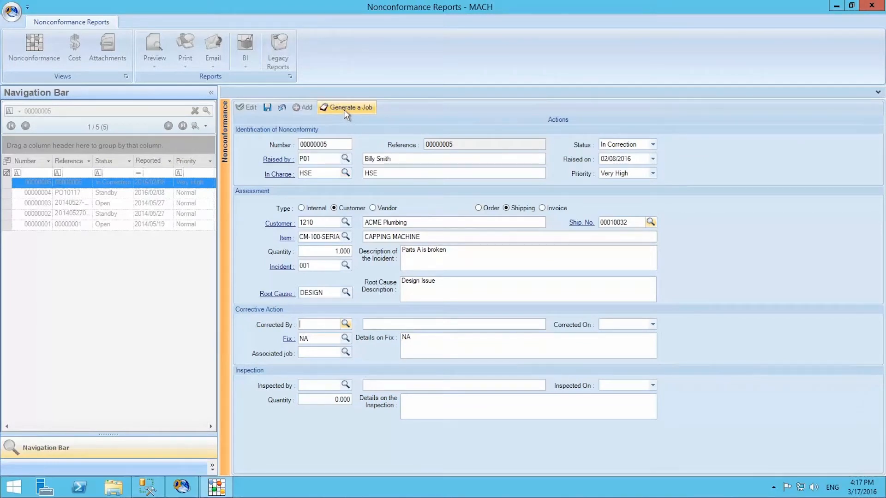
mouse_move(345, 115)
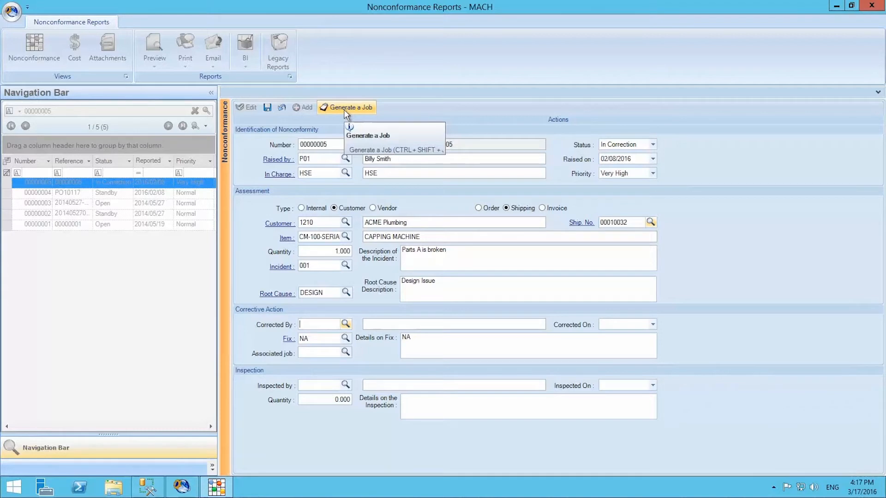
mouse_move(346, 114)
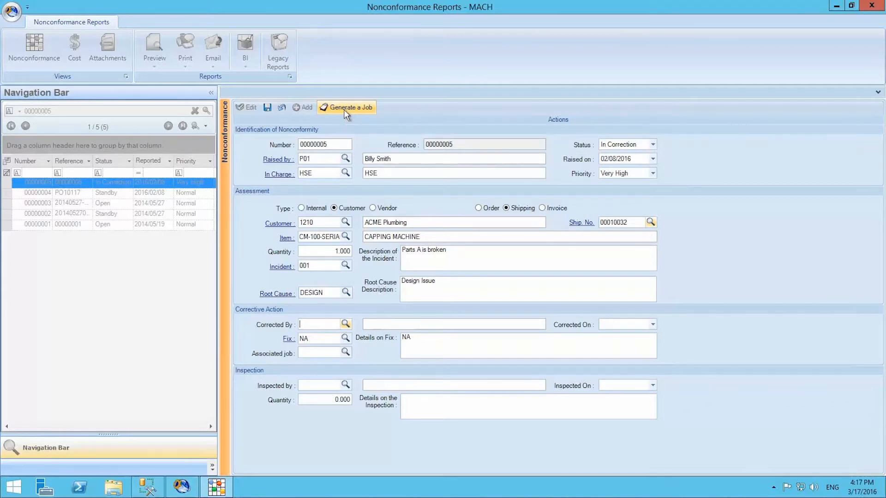
mouse_move(338, 279)
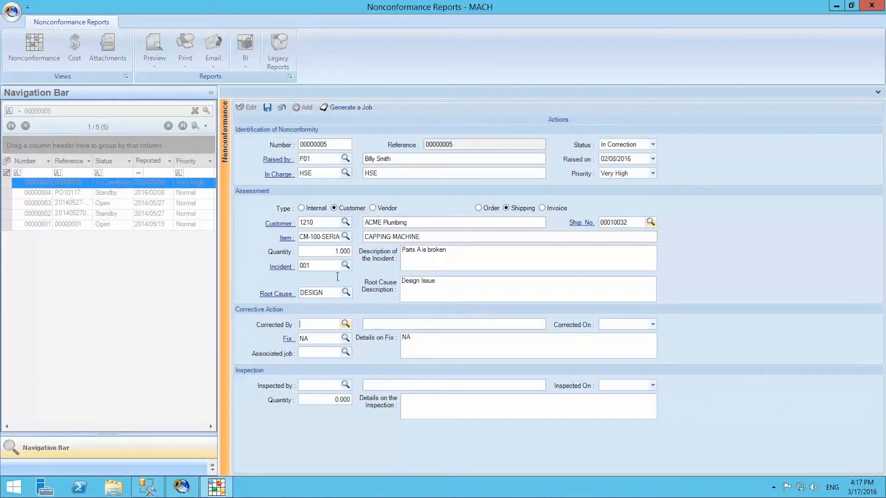
mouse_move(321, 367)
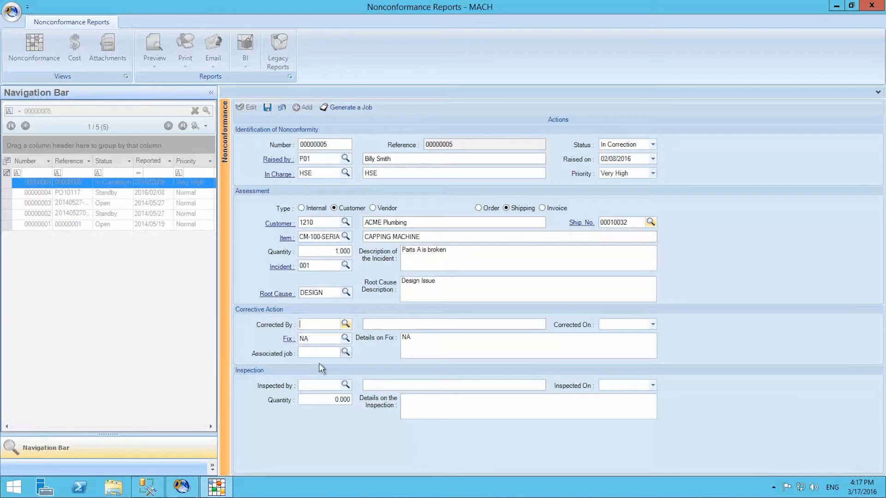
mouse_move(394, 408)
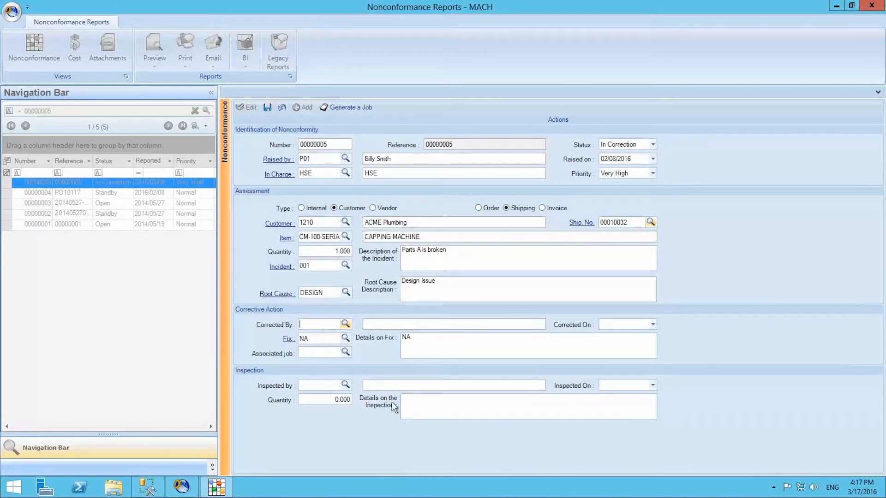
- Save report 00000005 so its updated details show in the Navigation Bar list
left_click(267, 107)
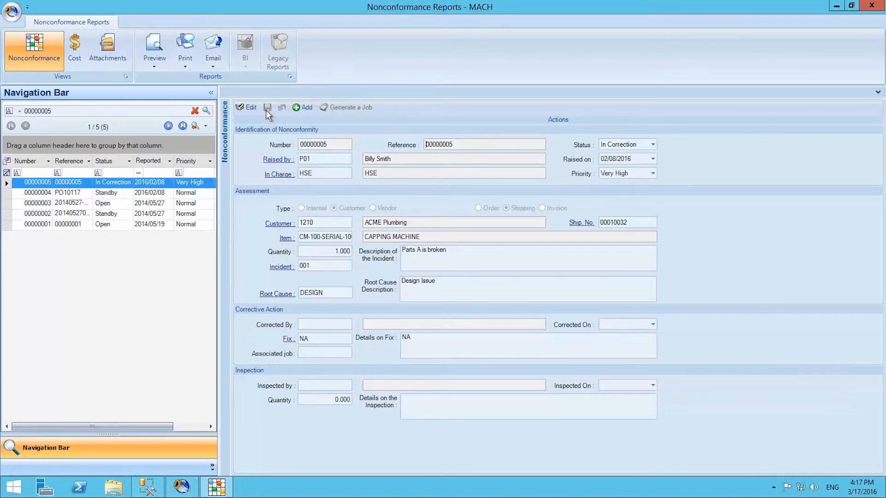
mouse_move(190, 160)
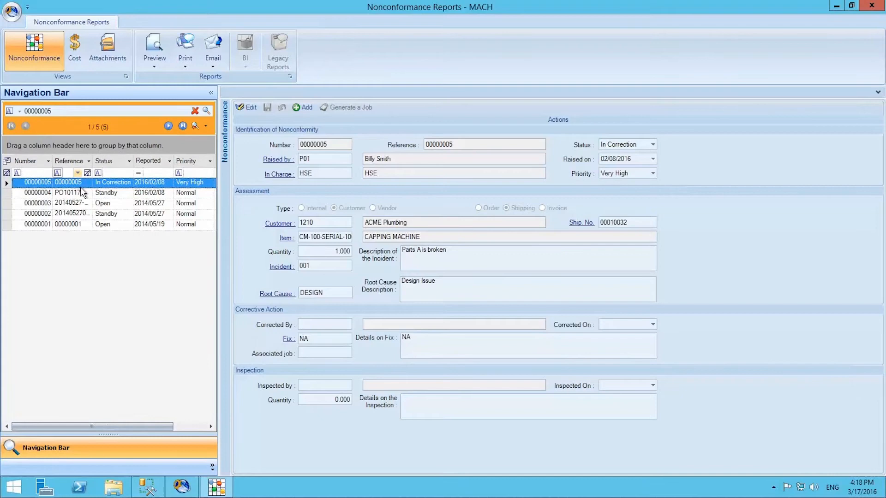
mouse_move(116, 201)
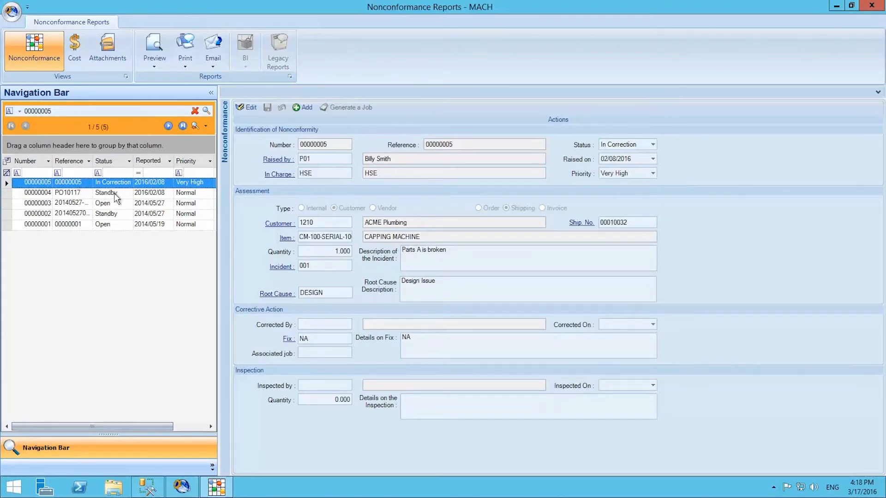